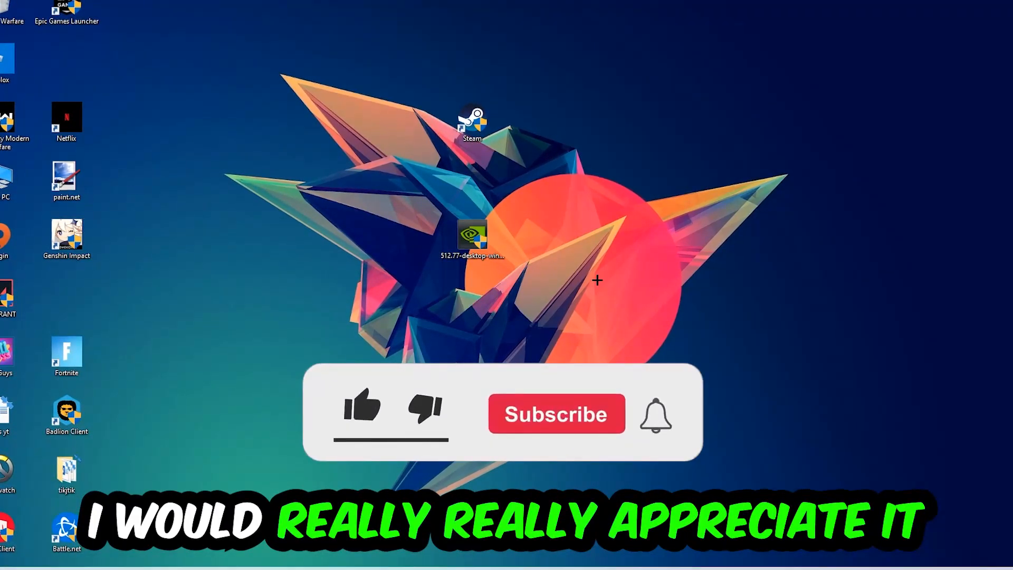
# - Open Task Manager from the taskbar to view running processes
pyautogui.click(362, 408)
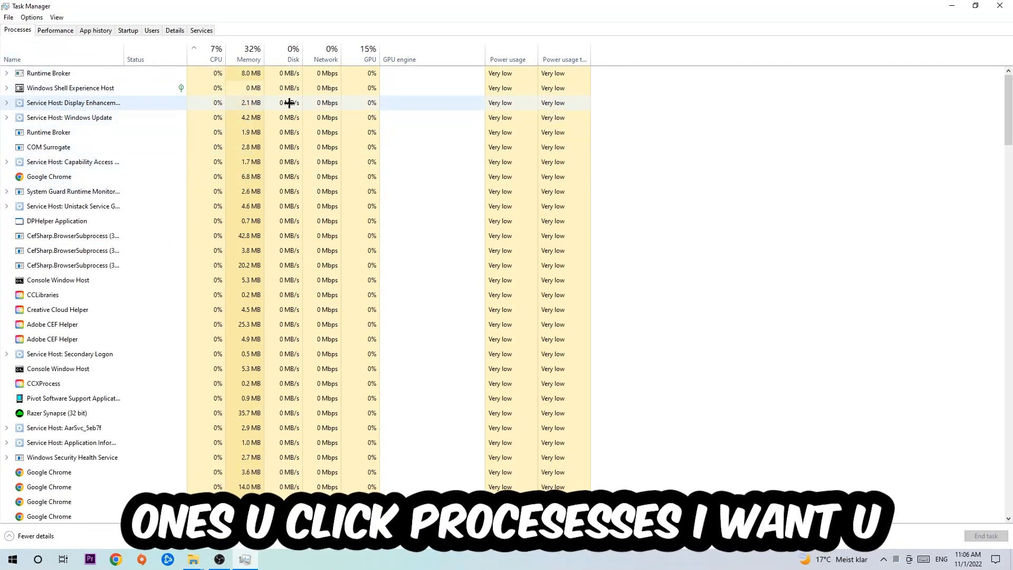
# - End the Google Chrome process in Task Manager's Processes list
pyautogui.click(49, 176)
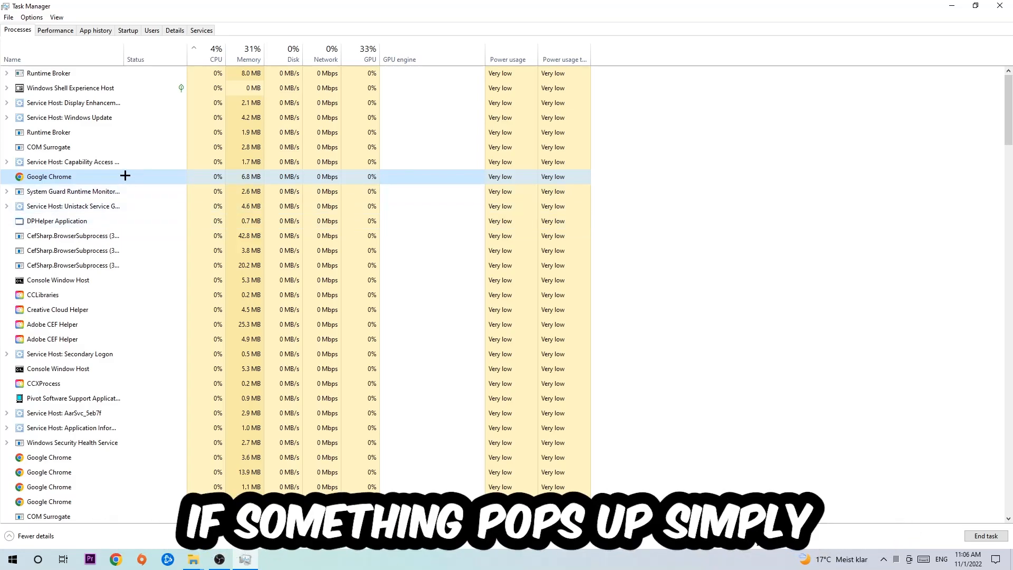
pyautogui.rightClick(49, 177)
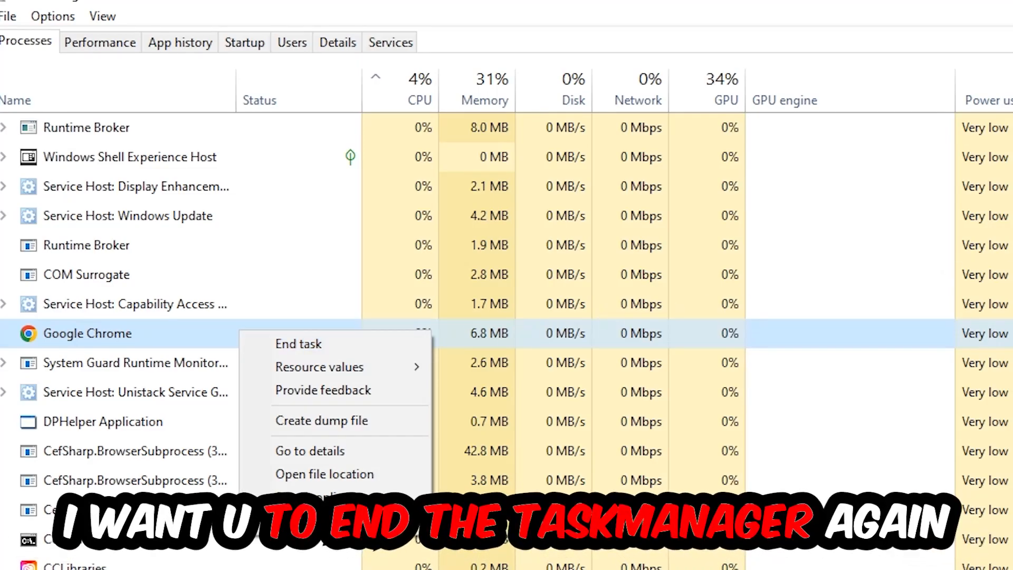
pyautogui.click(299, 343)
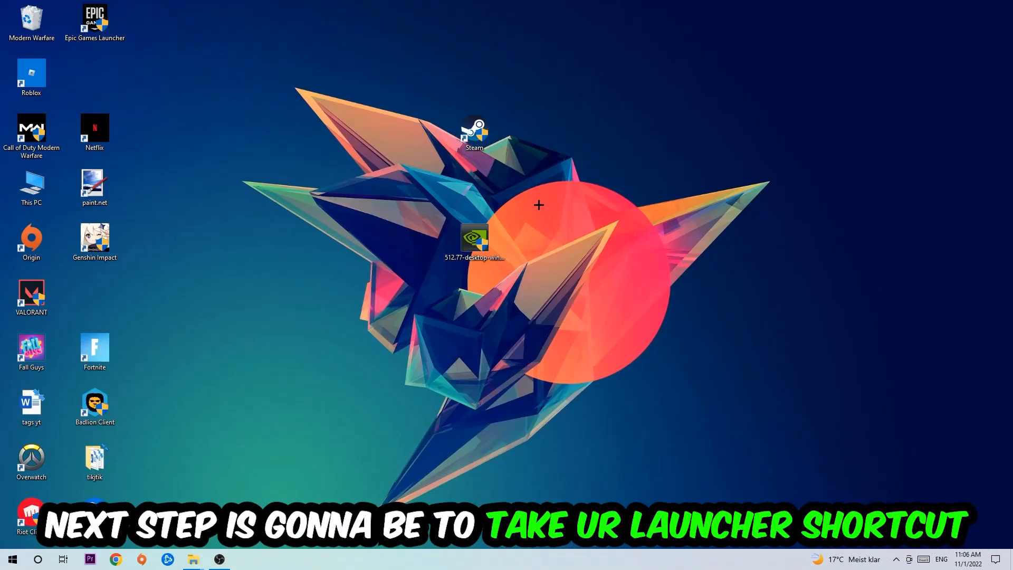
# - Move the Steam shortcut on the desktop and run it as administrator
pyautogui.moveTo(475, 133); pyautogui.dragTo(601, 187)
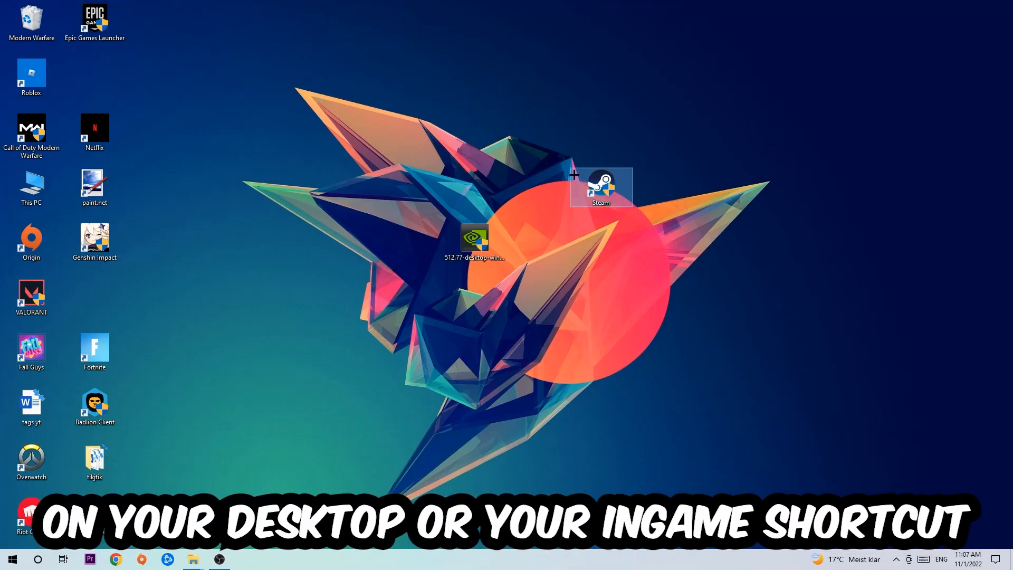
pyautogui.rightClick(601, 188)
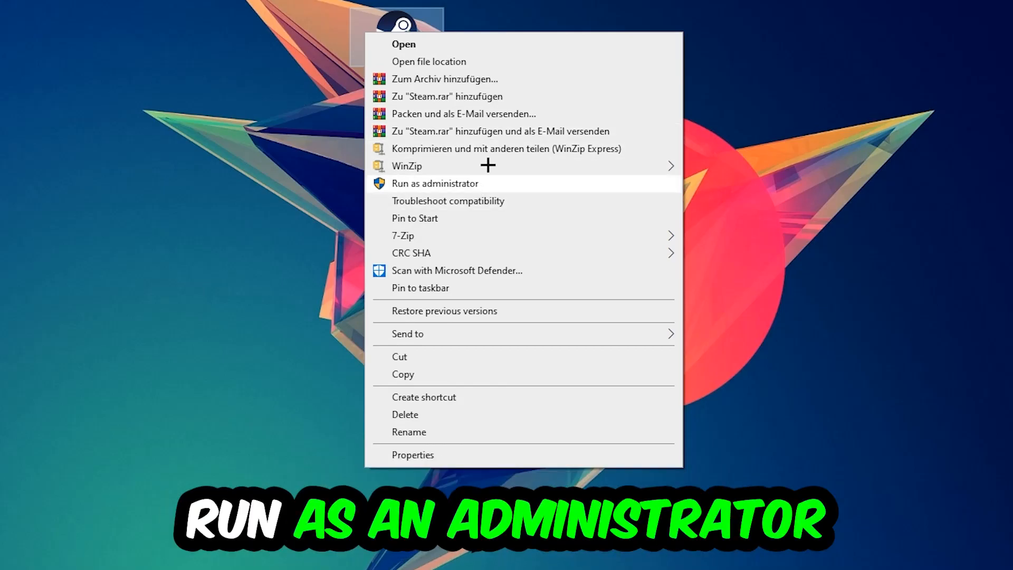
pyautogui.click(435, 183)
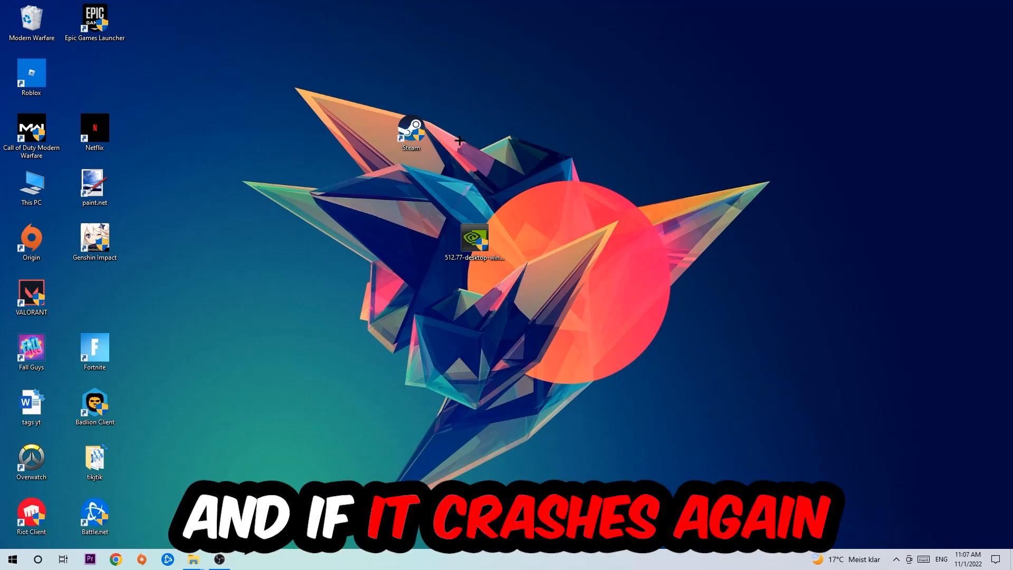
# - Set Steam shortcut's Compatibility to Windows 8 with administrator rights and apply
pyautogui.moveTo(411, 132); pyautogui.dragTo(348, 187)
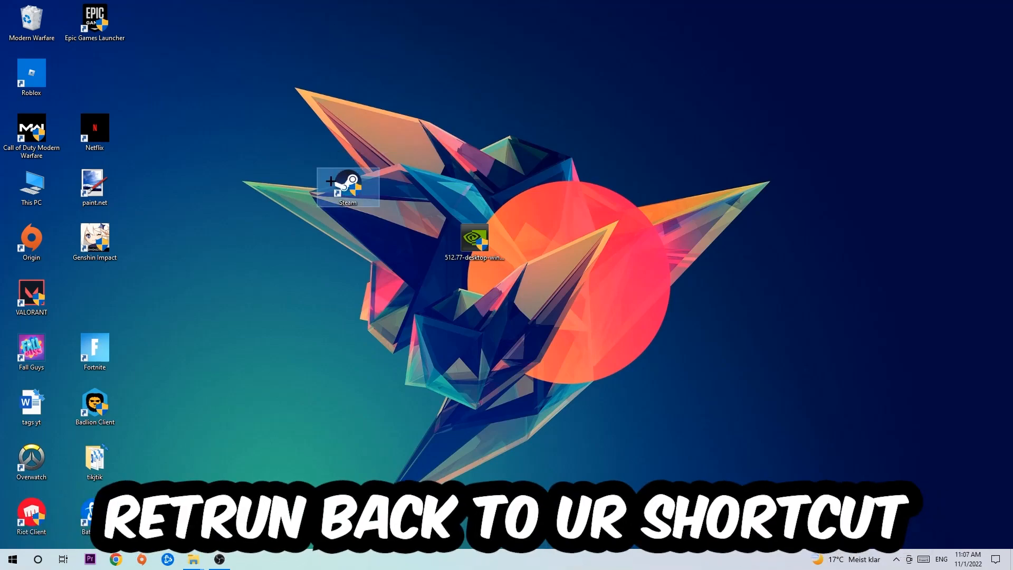
pyautogui.rightClick(348, 186)
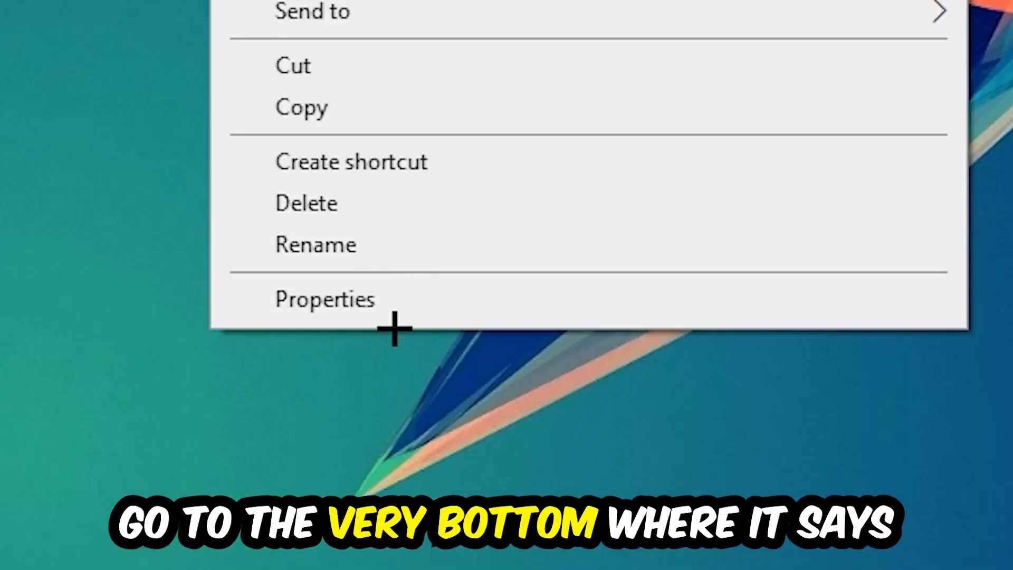
pyautogui.click(325, 299)
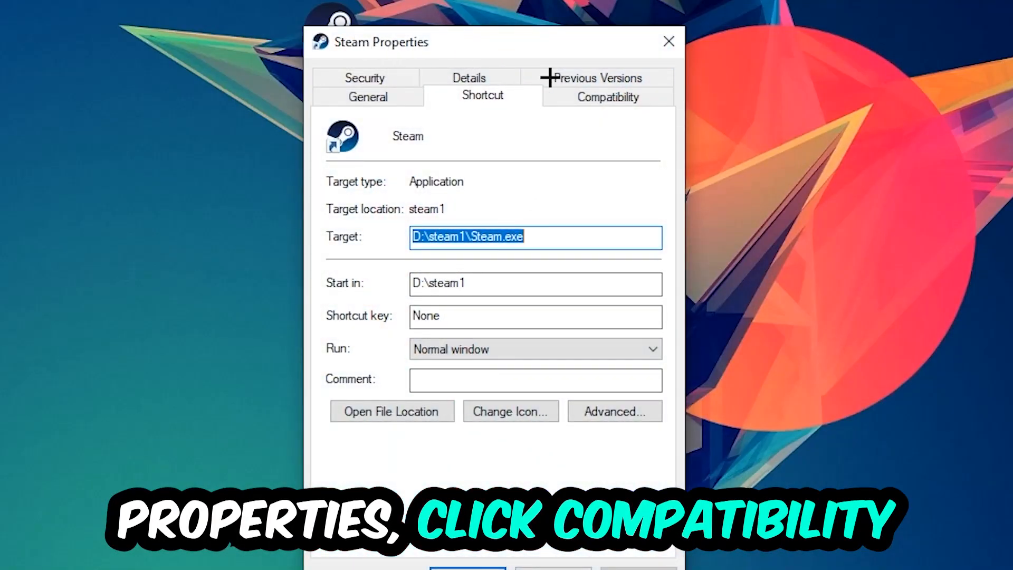
pyautogui.click(607, 97)
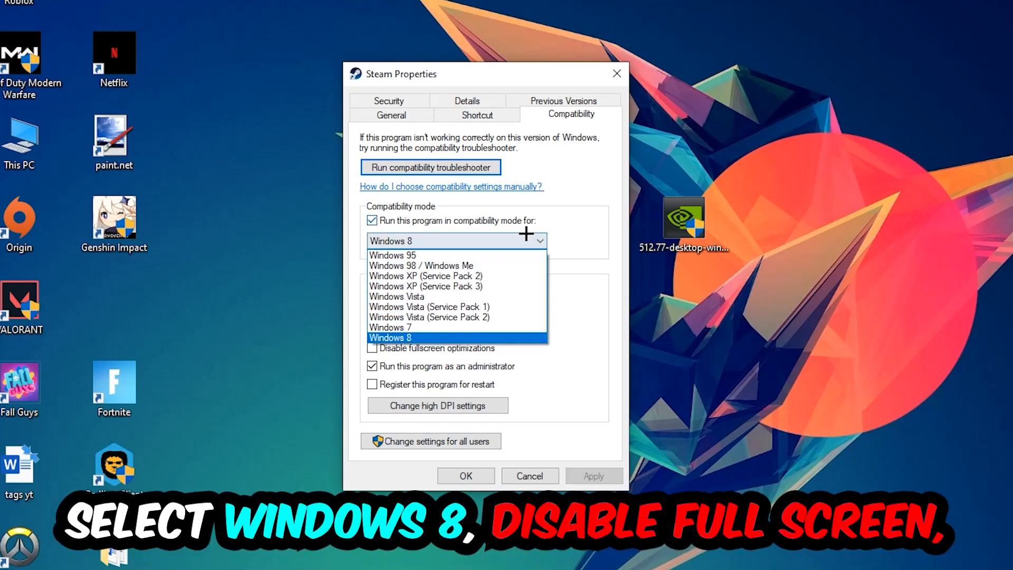
pyautogui.click(390, 337)
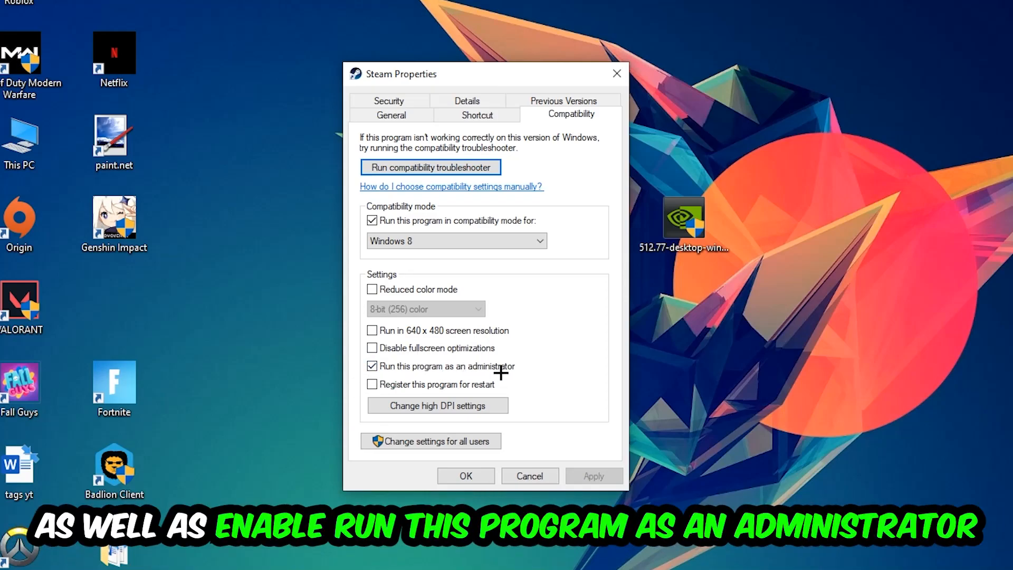
pyautogui.click(465, 475)
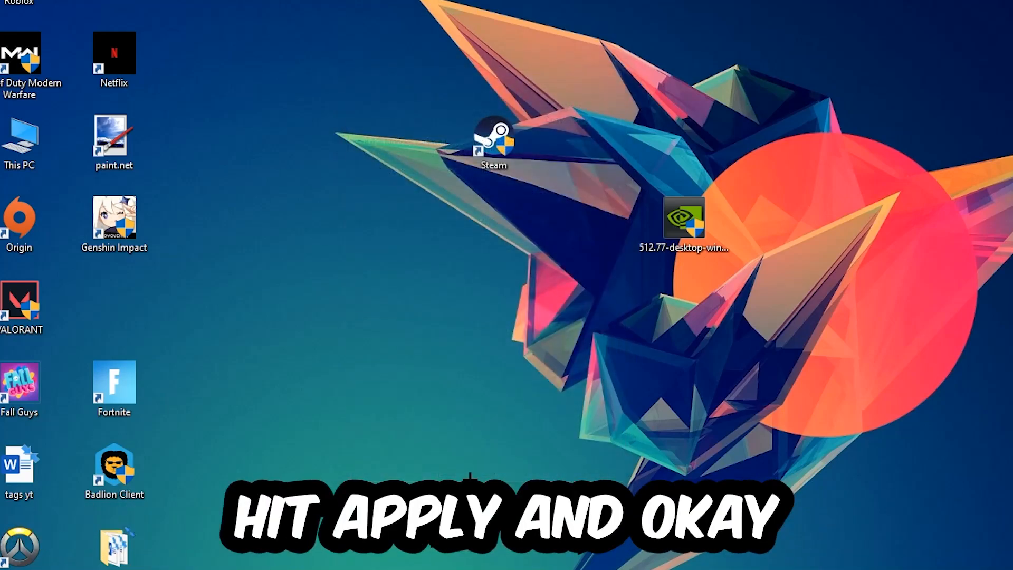